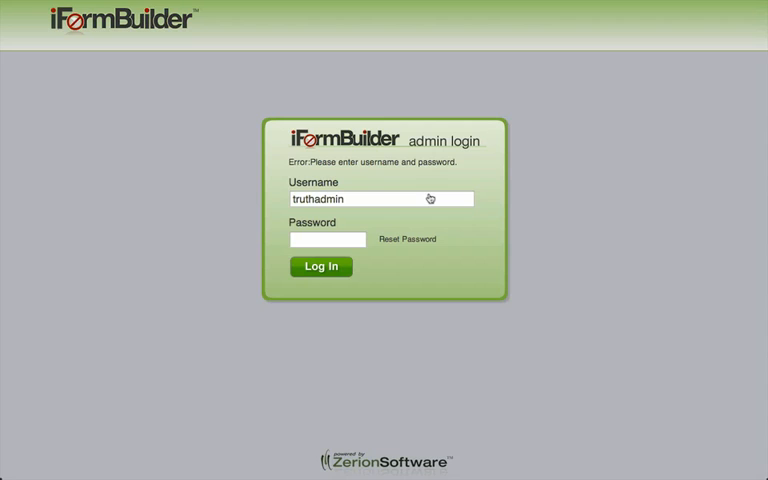
- Log in with the server admin username and password to land on My Data
type("server")
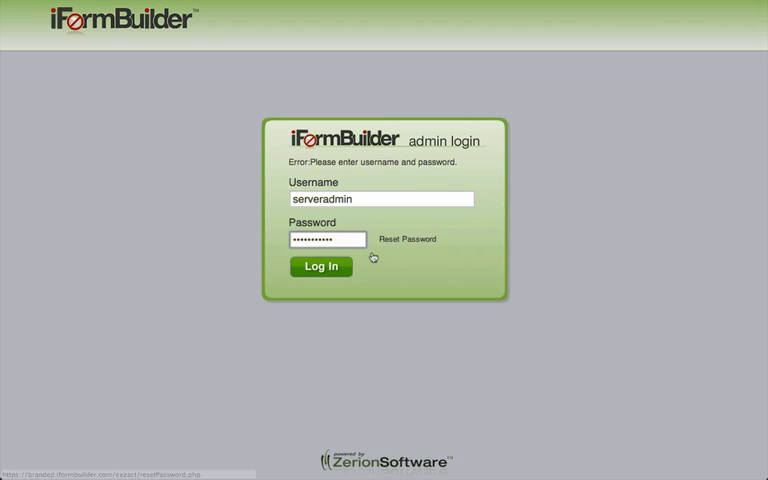
left_click(320, 267)
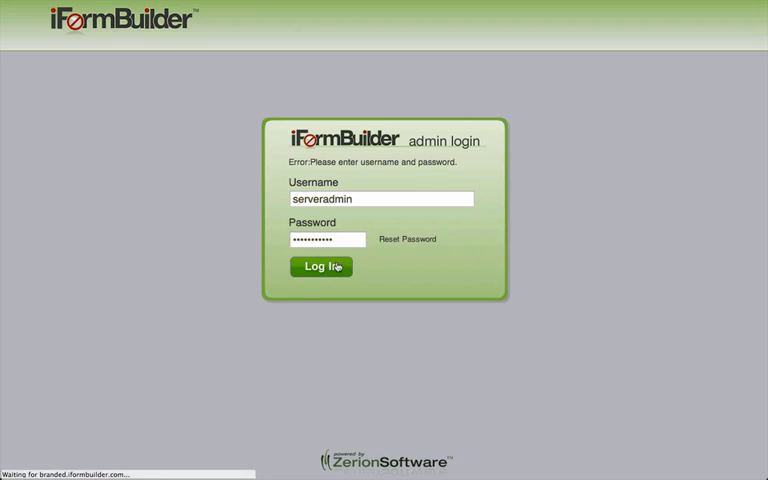
left_click(320, 267)
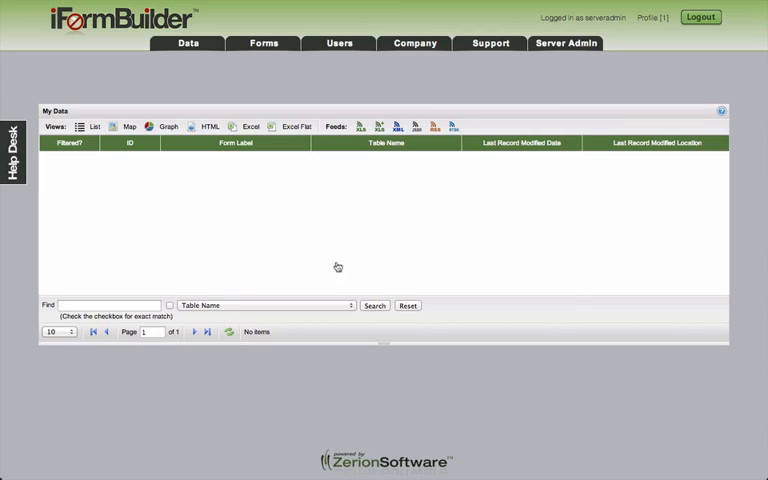
- Open the Server Admin dropdown menu
left_click(566, 43)
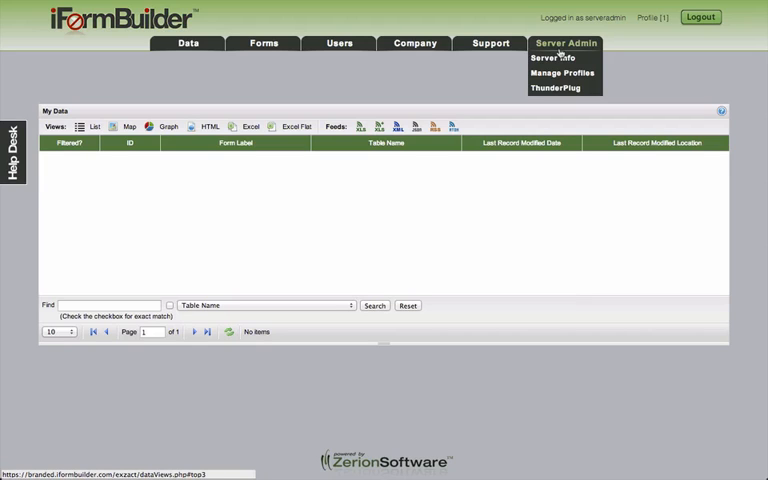
left_click(554, 59)
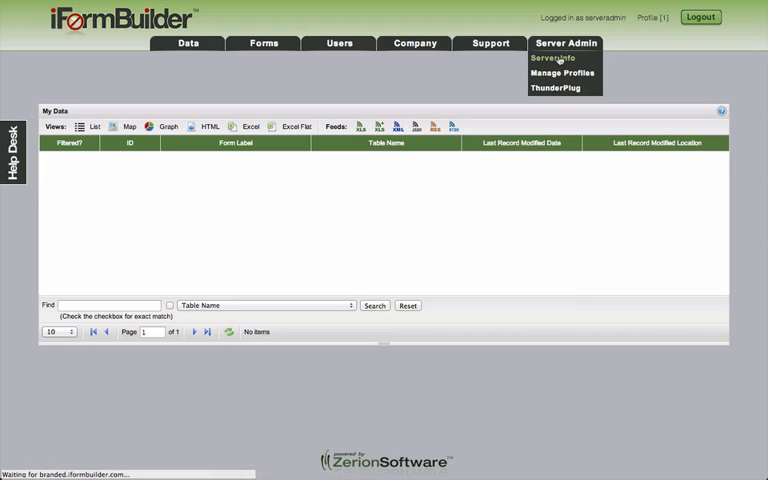
- Open Server Info, check the email alert editor, and cancel without changes
left_click(553, 57)
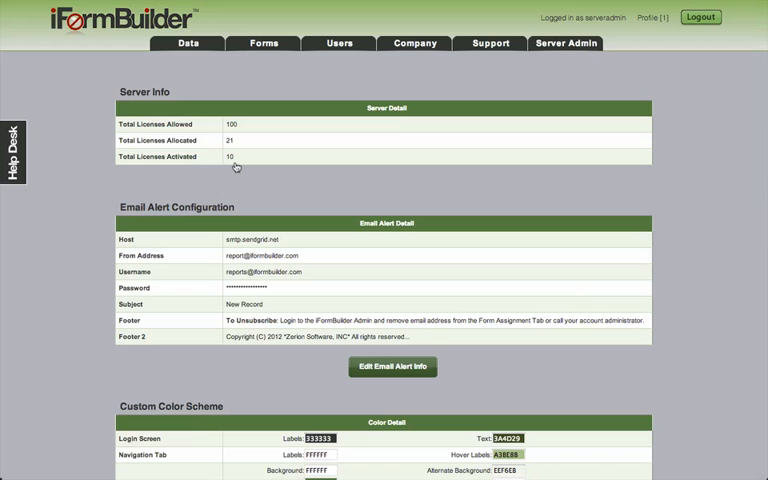
scroll("down", 3)
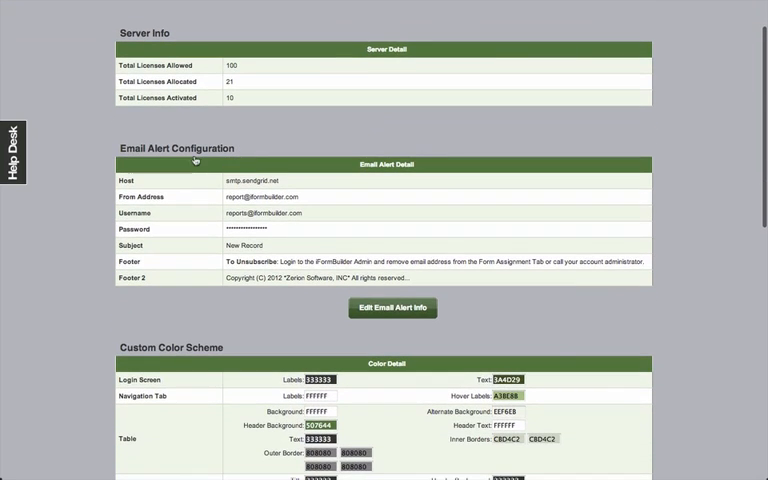
mouse_move(310, 203)
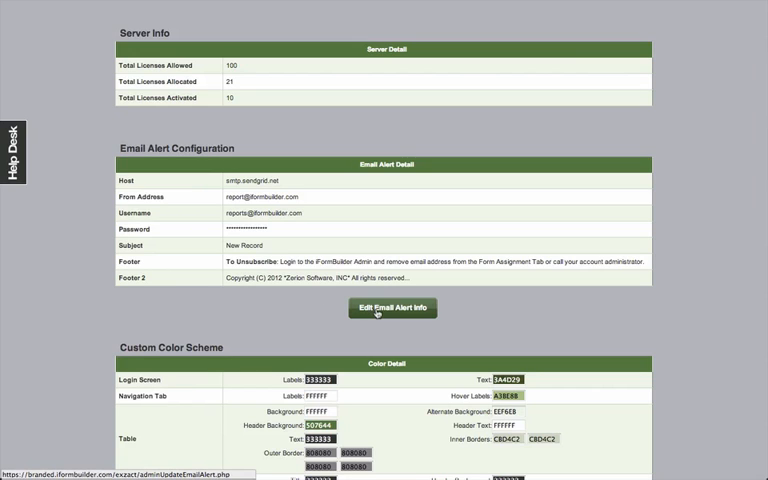
left_click(392, 307)
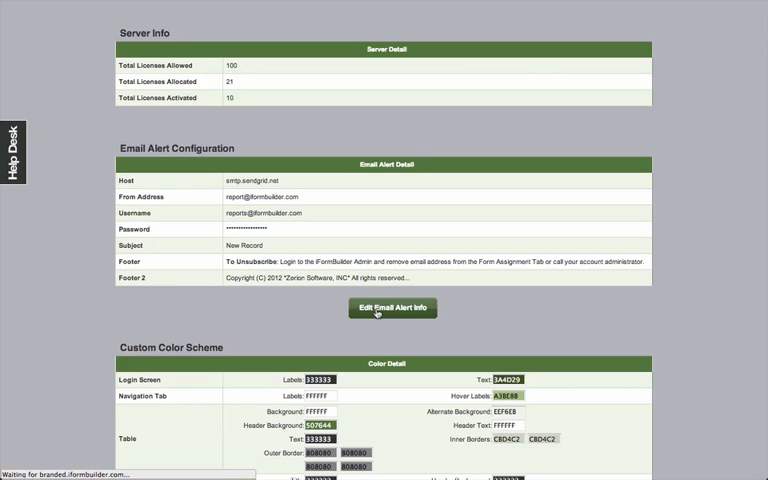
left_click(393, 307)
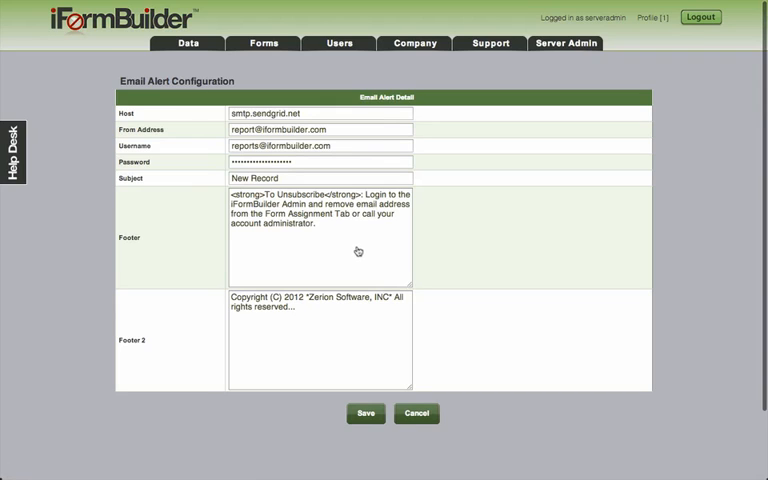
left_click(416, 413)
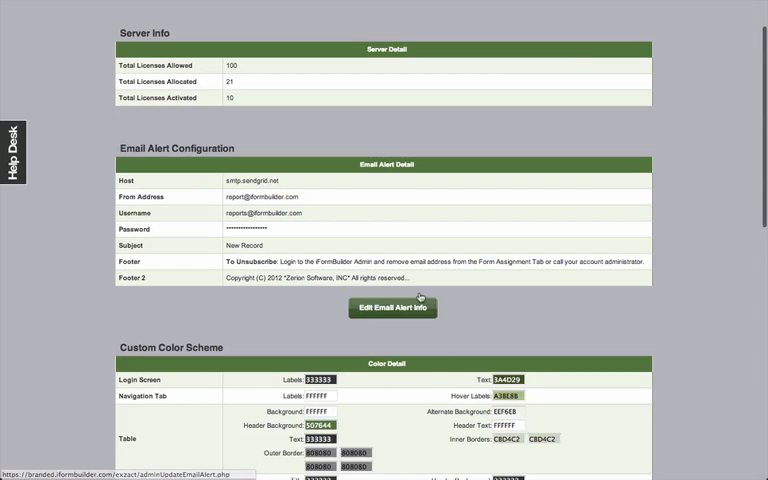
scroll("down", 3)
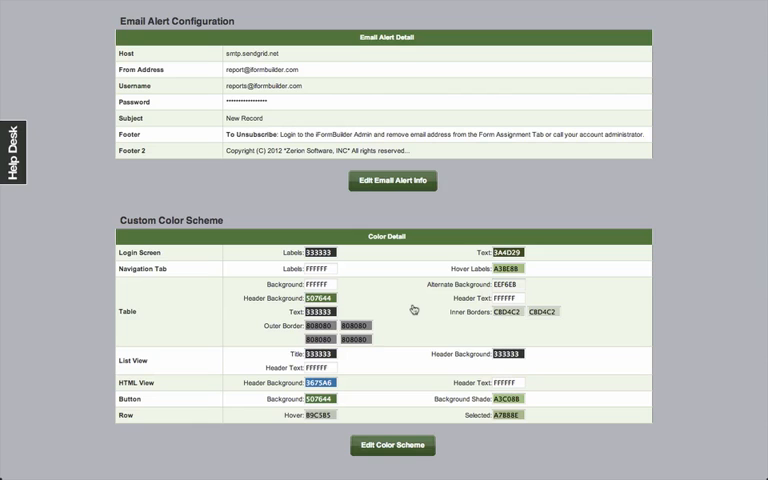
mouse_move(408, 345)
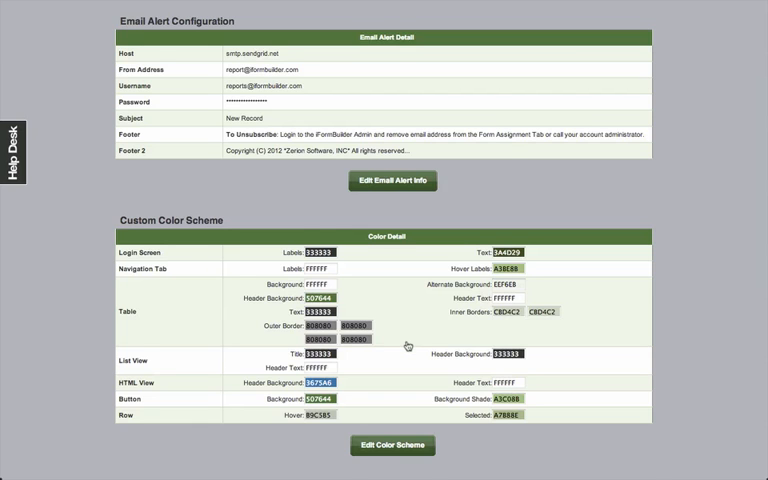
scroll("down", 3)
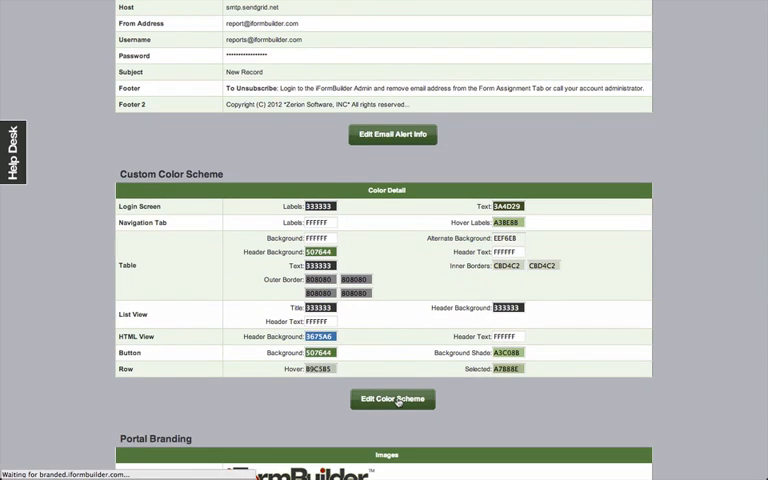
left_click(392, 399)
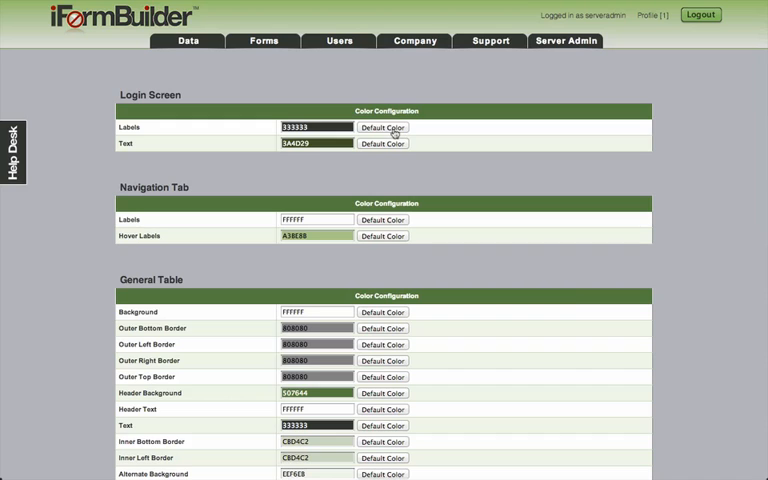
left_click(315, 127)
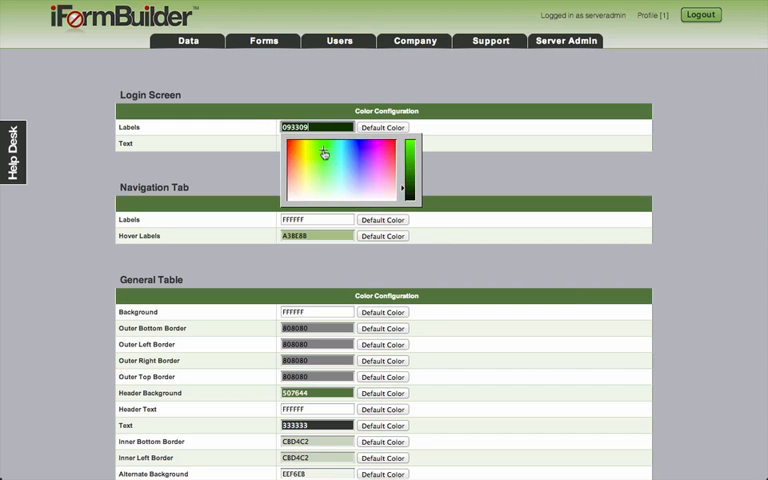
left_click(324, 152)
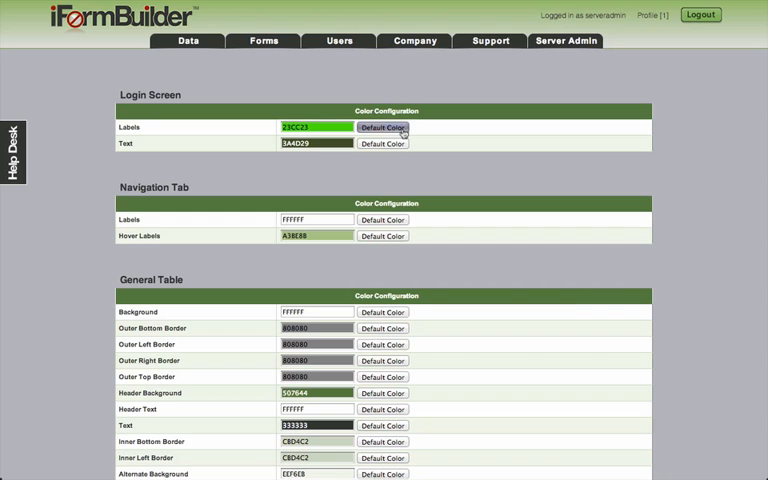
left_click(382, 128)
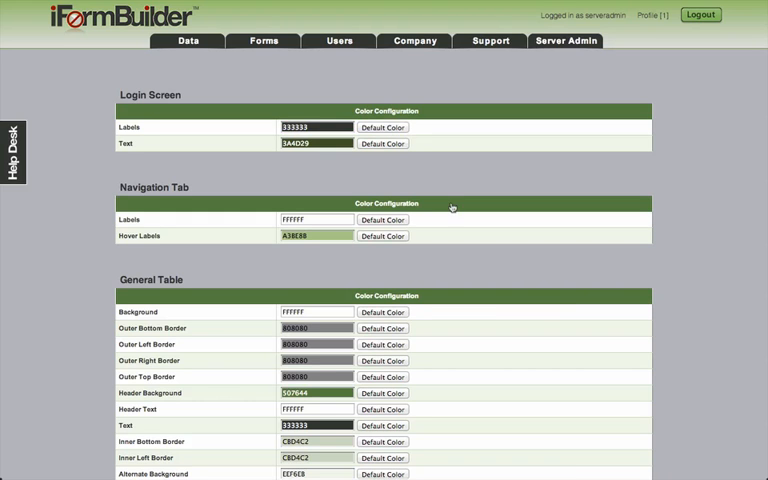
scroll("down", 3)
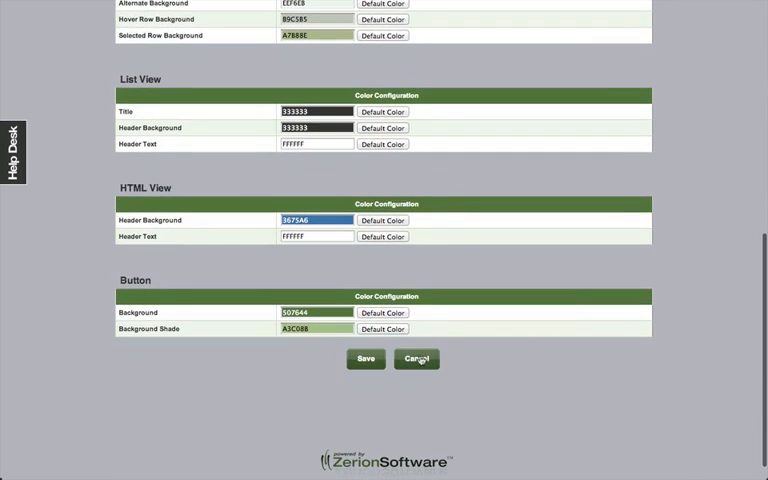
left_click(417, 359)
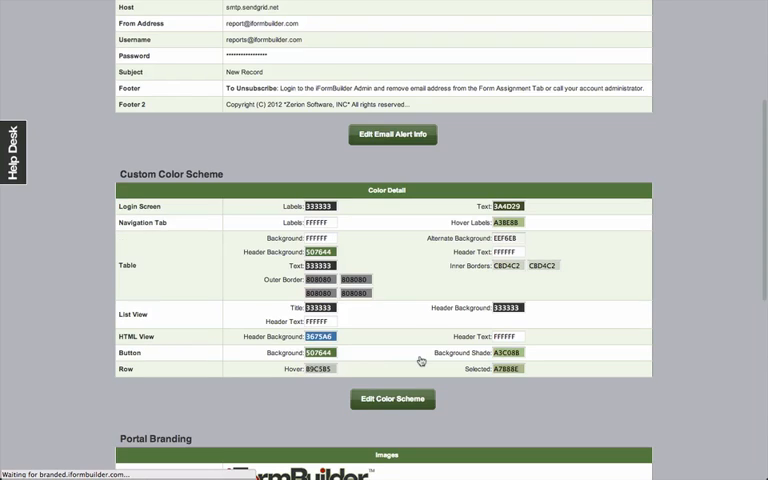
scroll("down", 3)
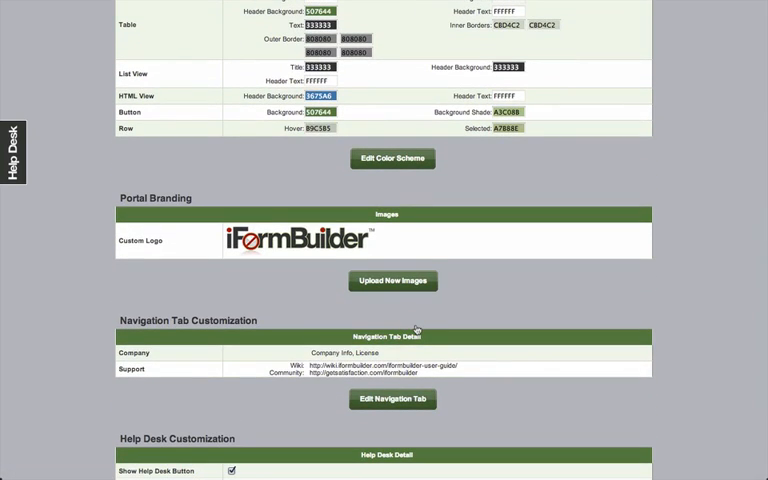
left_click(392, 280)
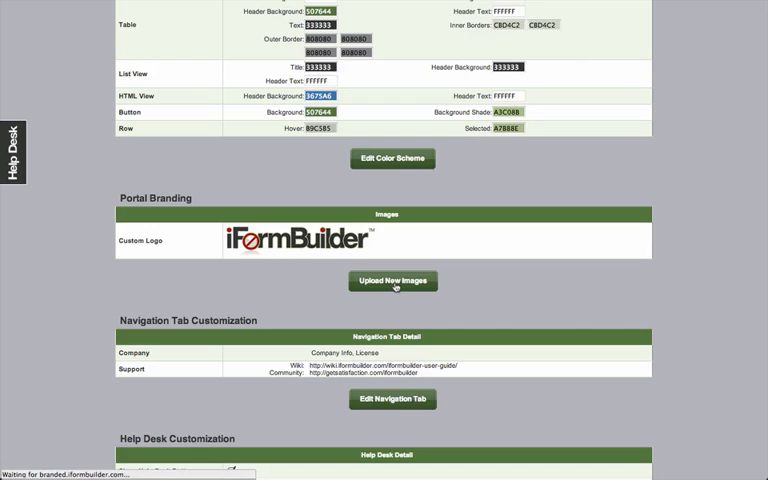
left_click(392, 280)
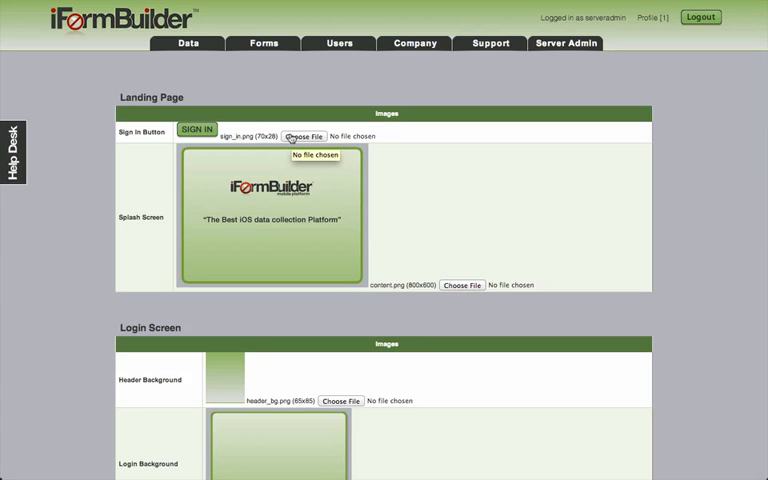
scroll("down", 3)
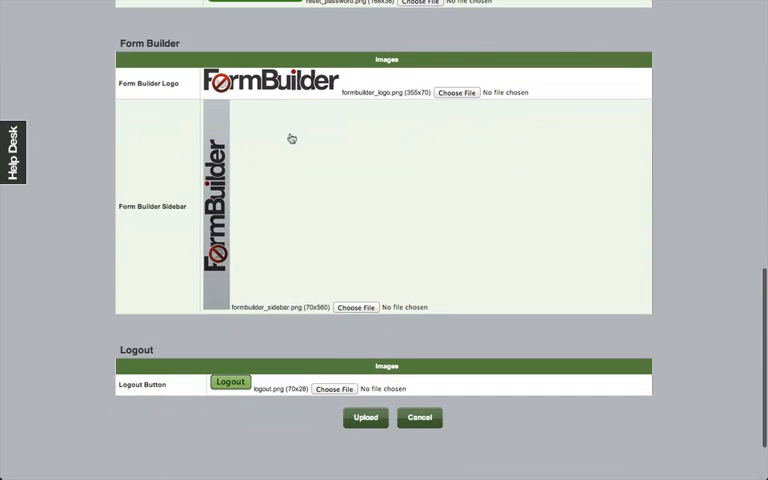
left_click(419, 417)
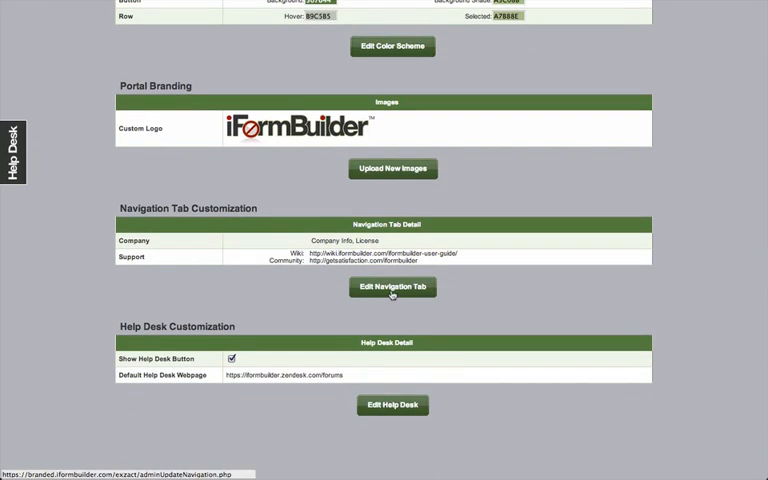
left_click(392, 287)
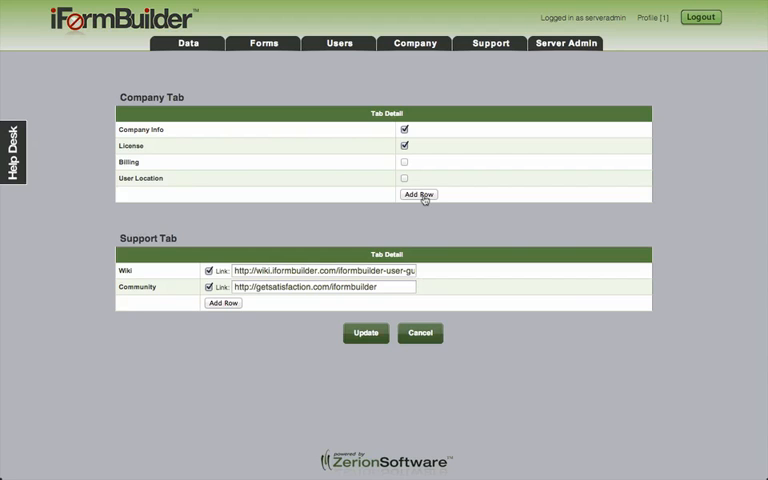
left_click(418, 194)
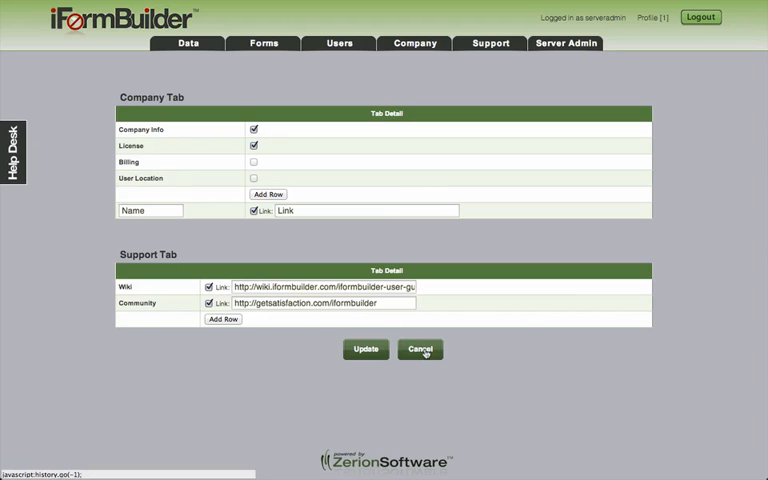
left_click(420, 349)
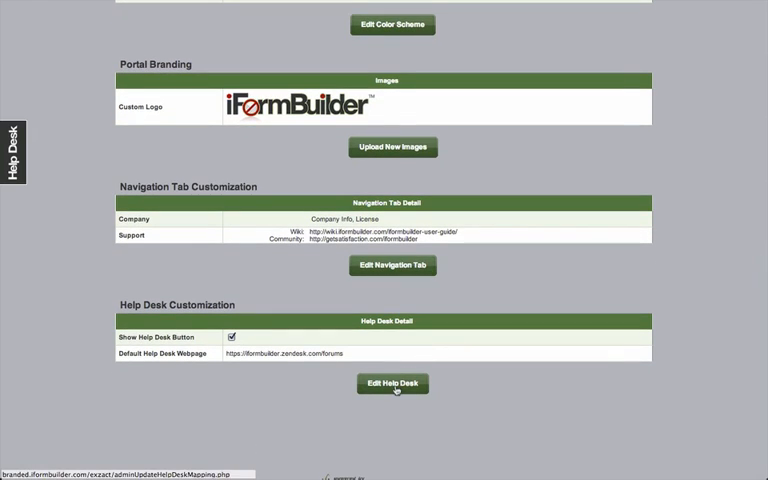
- Open Help Desk Customization, review its page links, then cancel back to Server Info
left_click(392, 384)
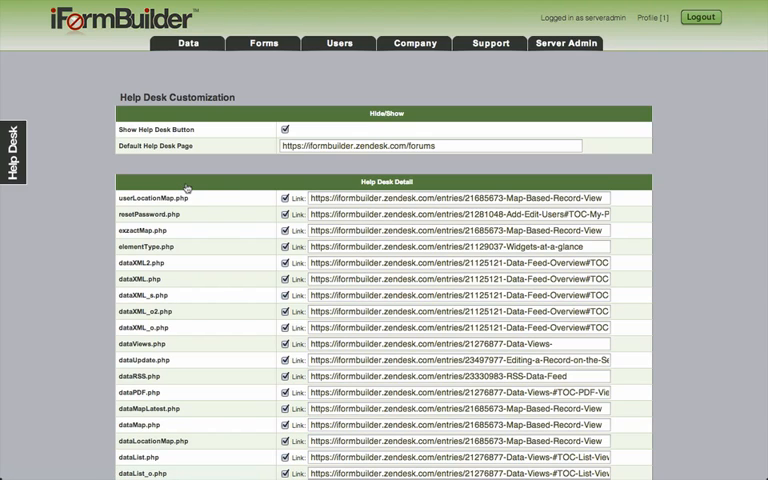
mouse_move(363, 170)
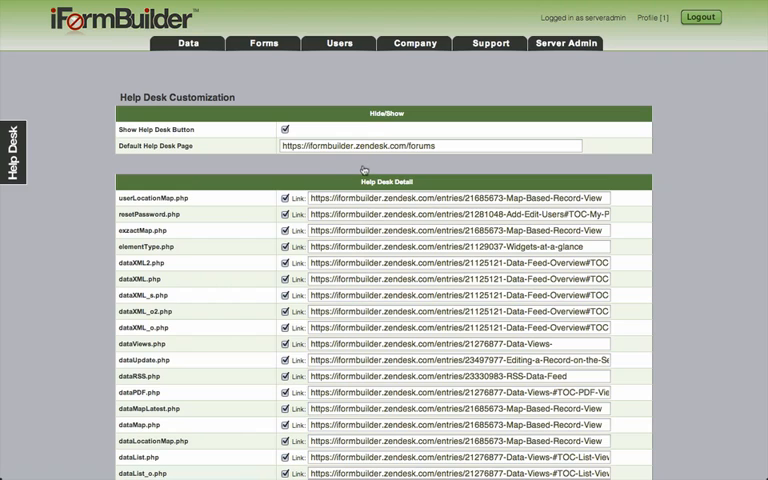
left_click(285, 130)
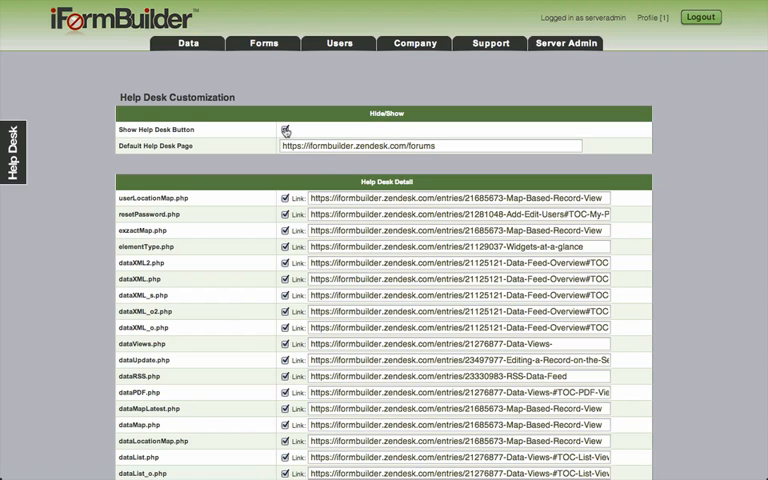
scroll("down", 3)
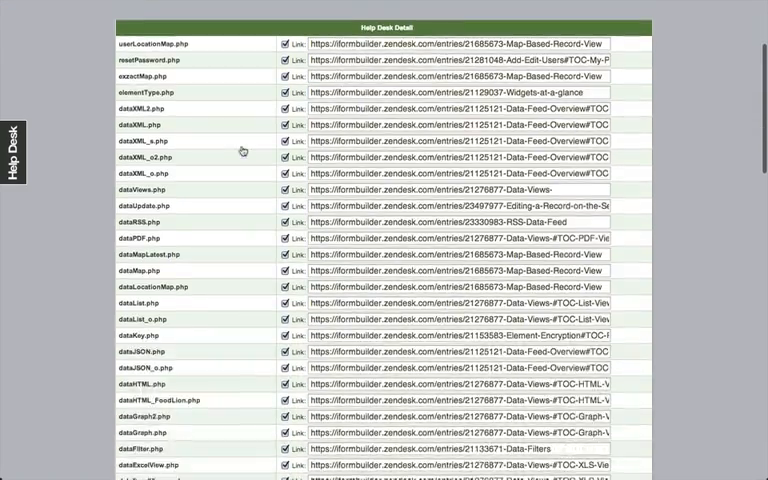
scroll("down", 3)
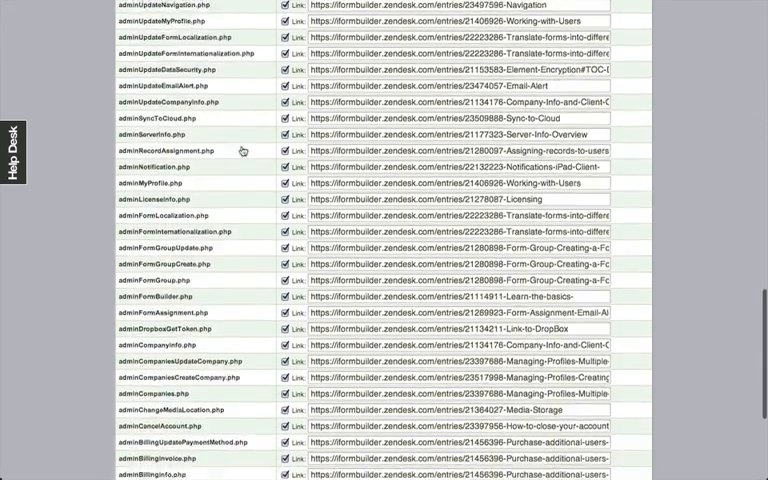
scroll("down", 3)
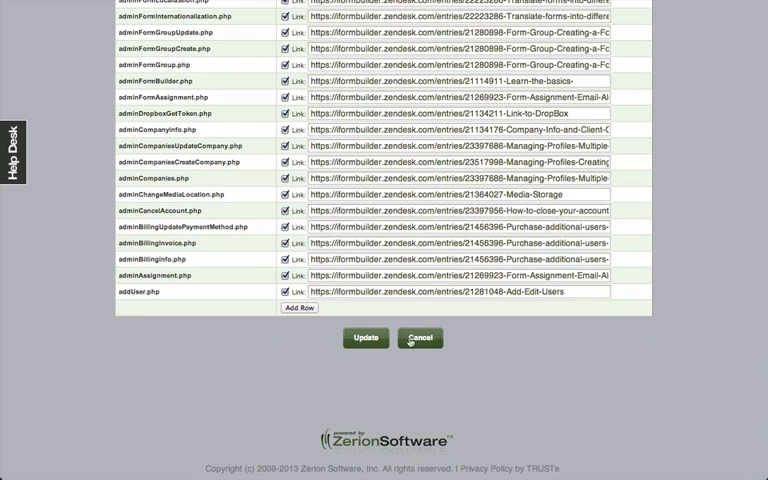
left_click(421, 337)
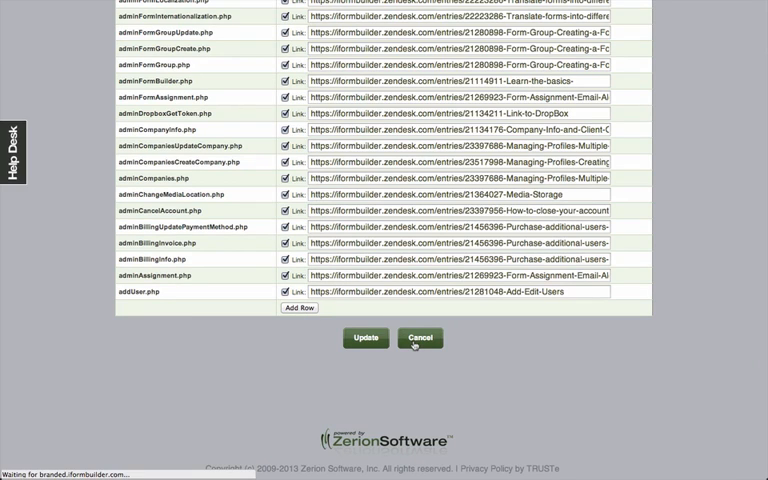
left_click(420, 337)
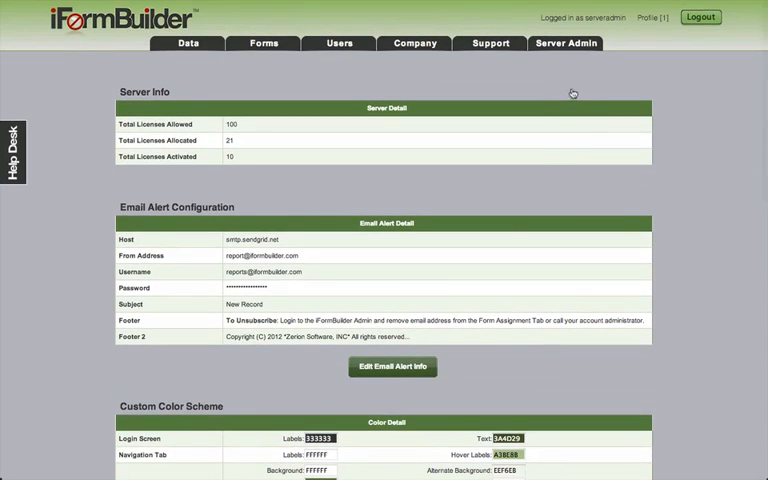
- Go to Server Admin > Manage Profiles and start a new company
left_click(565, 43)
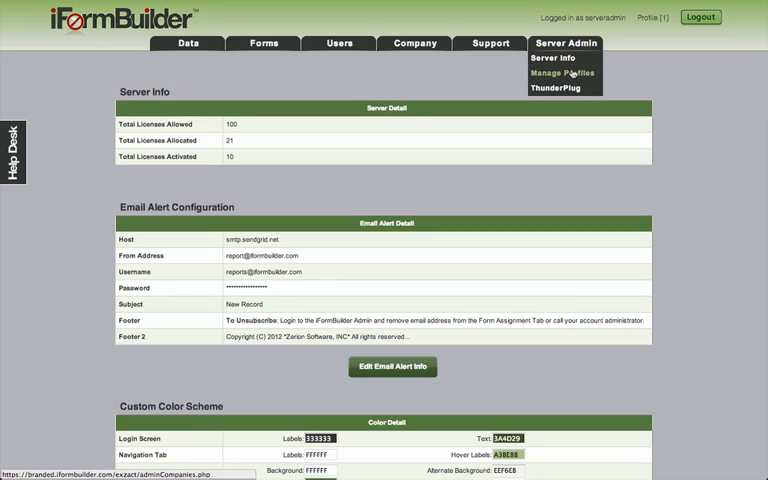
left_click(564, 72)
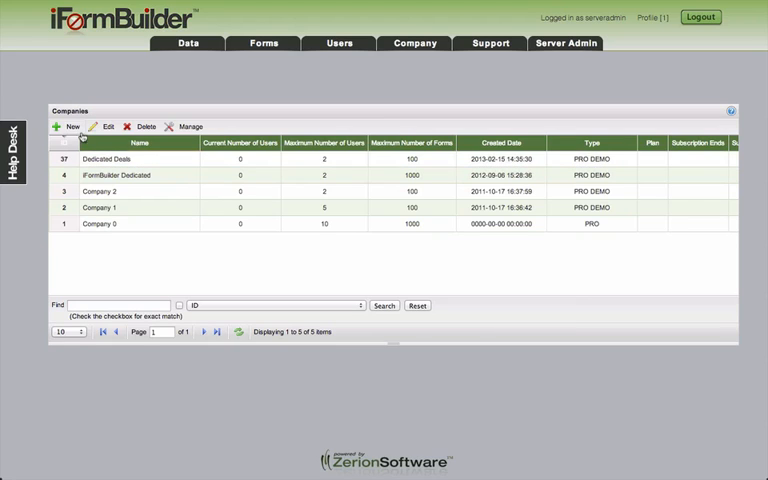
left_click(66, 126)
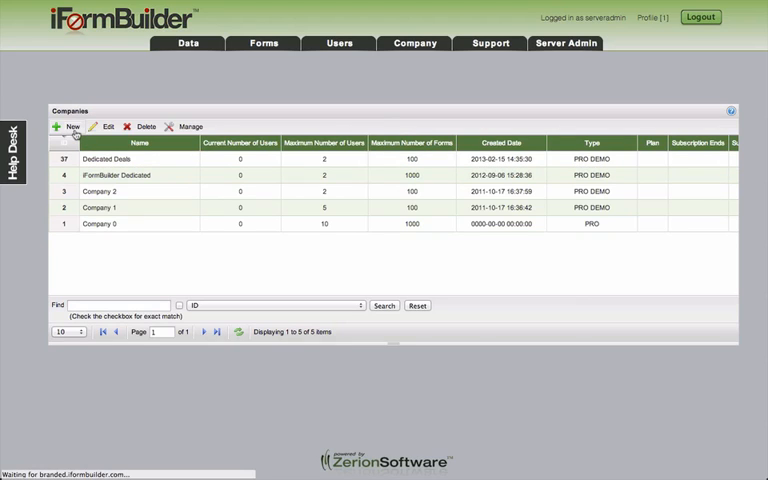
left_click(62, 126)
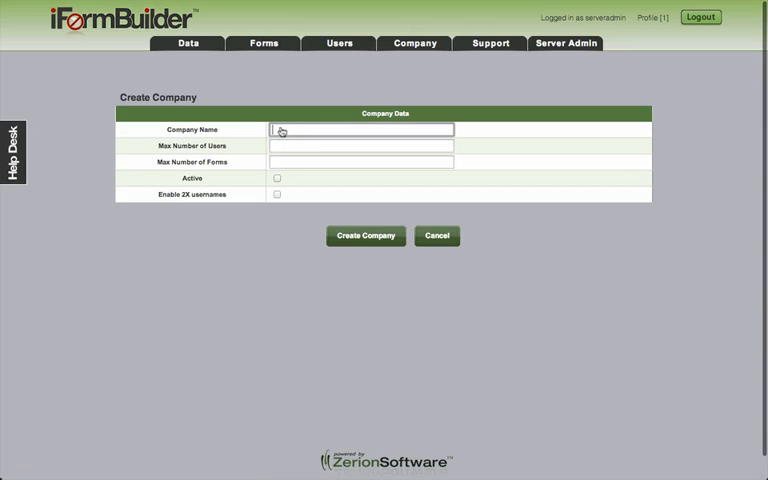
- Submit New Company with 5 users, 100 forms, Active and 2X usernames enabled
type("New Company")
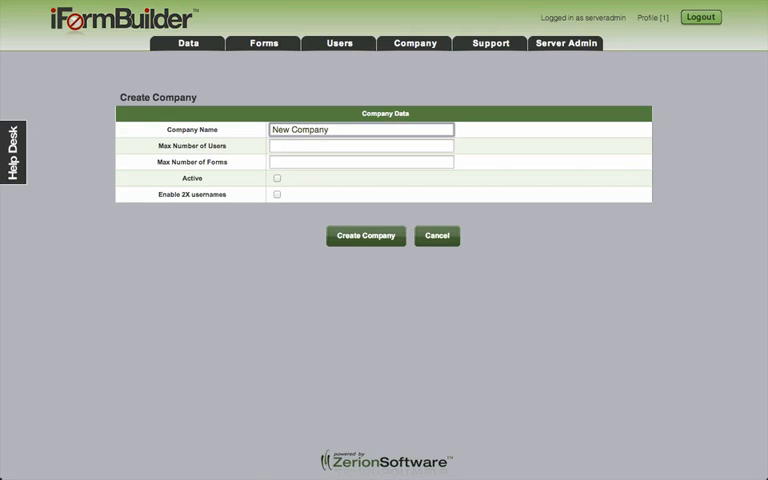
type("5")
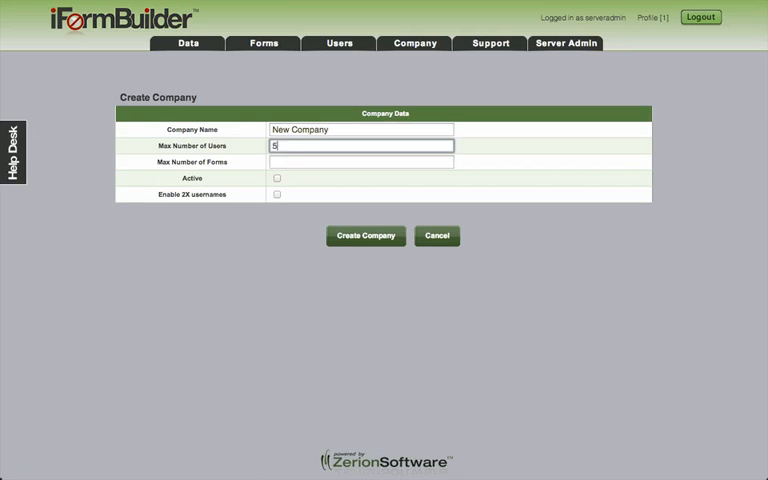
type("100")
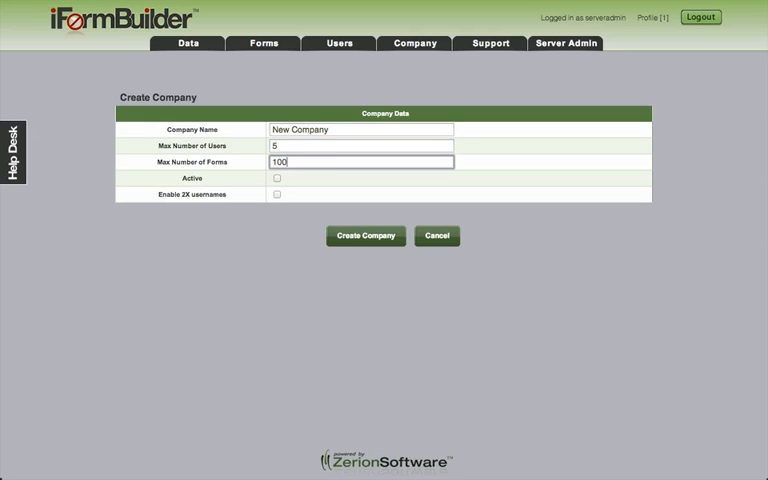
left_click(277, 178)
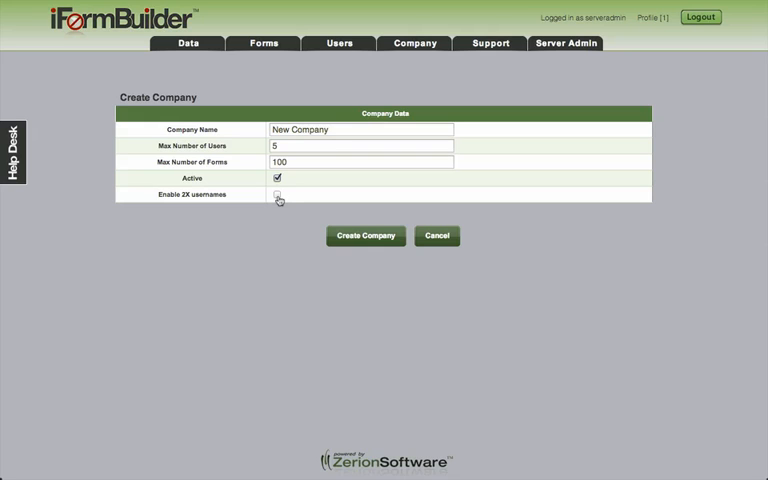
left_click(278, 193)
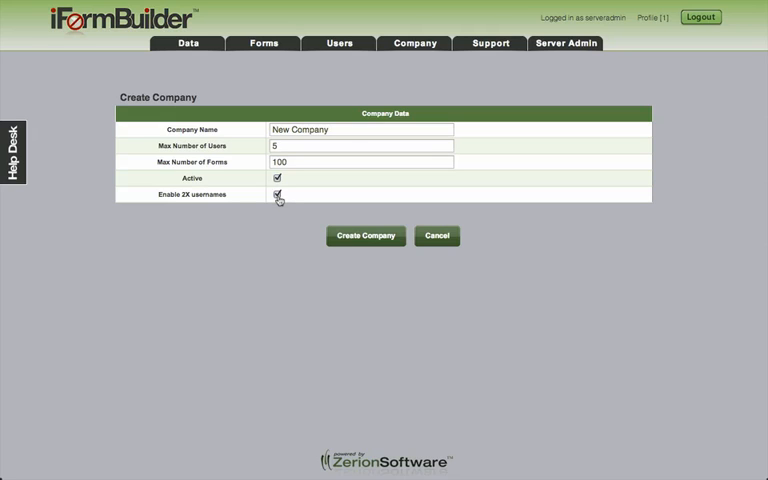
mouse_move(305, 201)
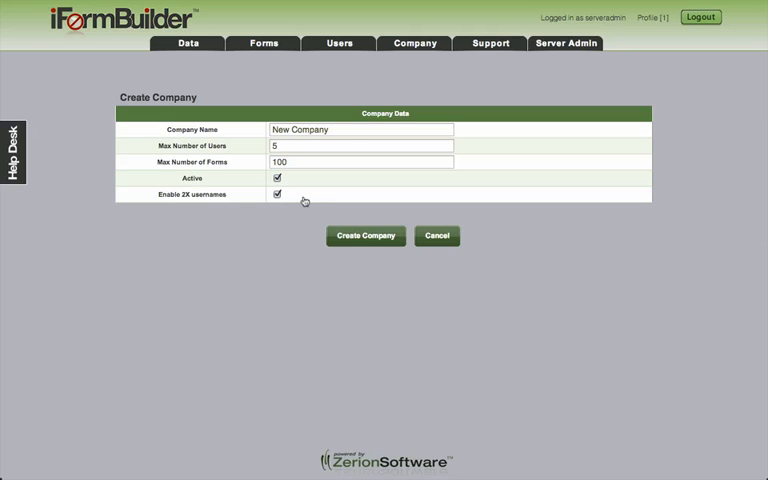
mouse_move(356, 224)
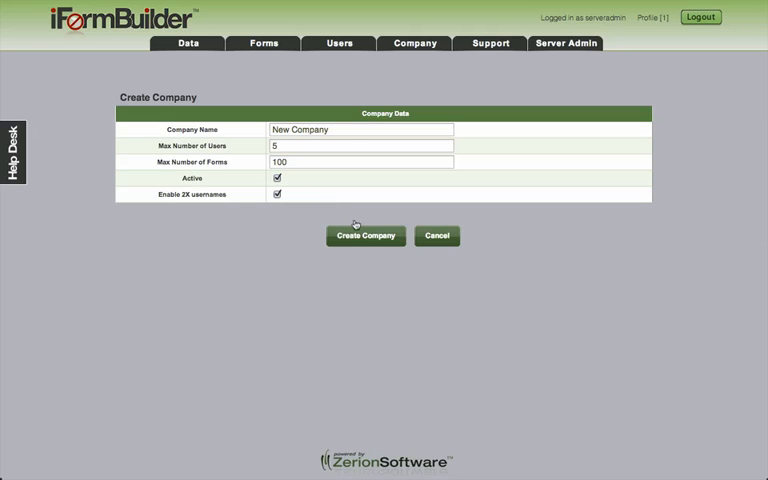
left_click(365, 235)
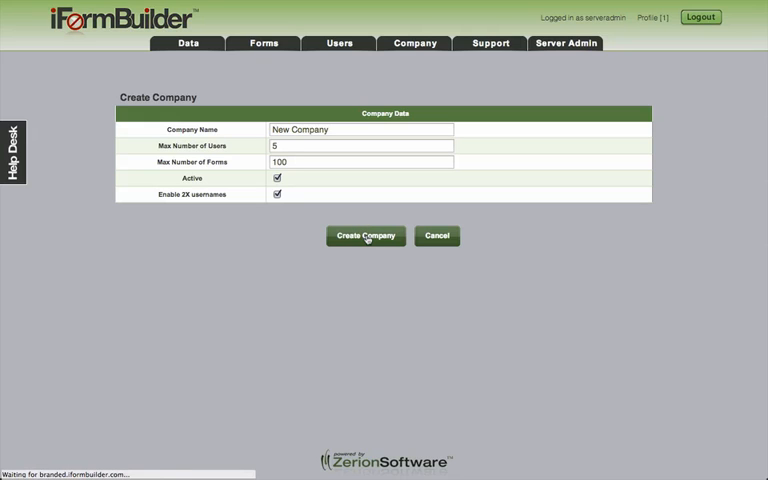
left_click(365, 235)
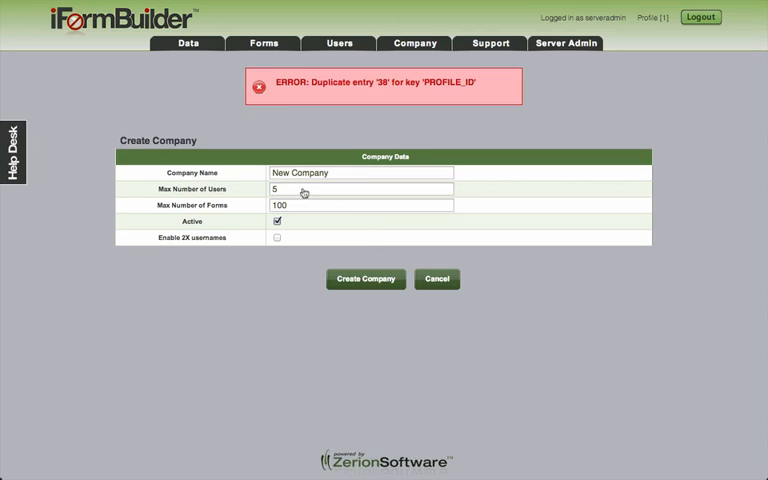
- Re-tick Enable 2X usernames and resubmit New Company until the Update Company page appears
left_click(277, 237)
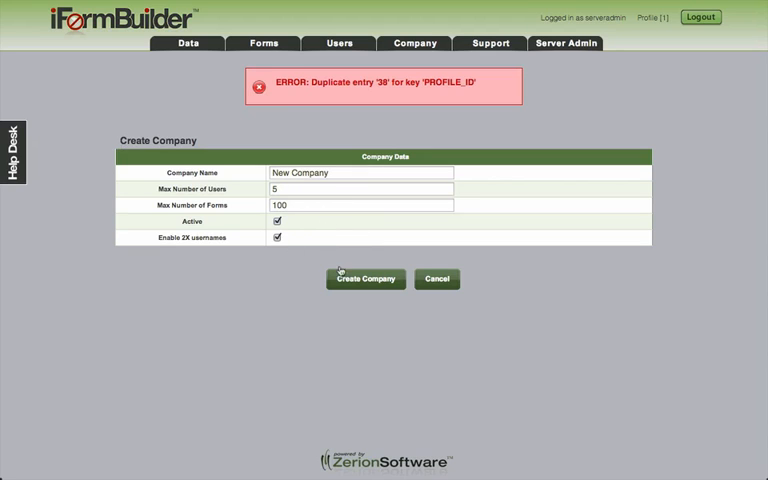
left_click(365, 279)
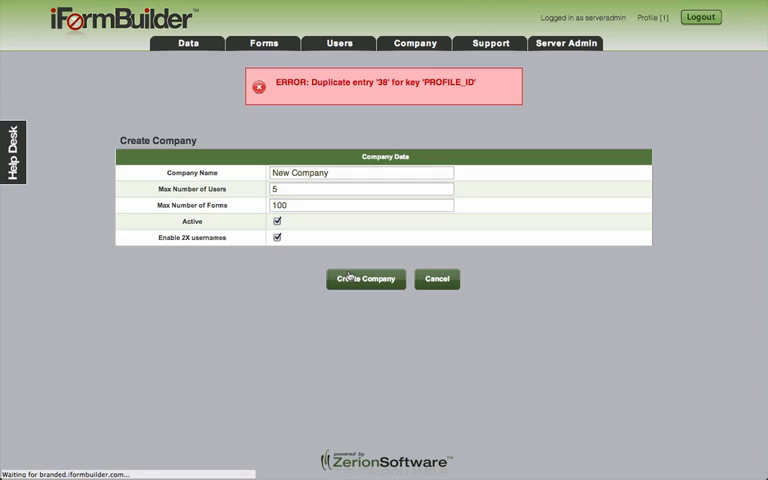
left_click(277, 237)
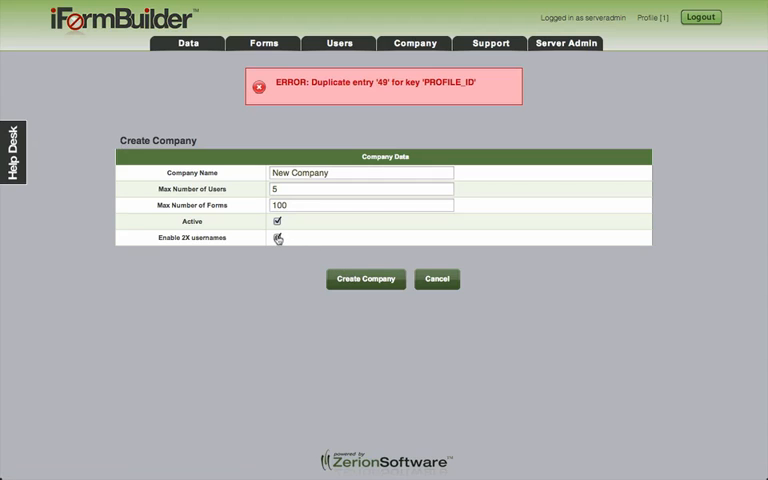
left_click(278, 237)
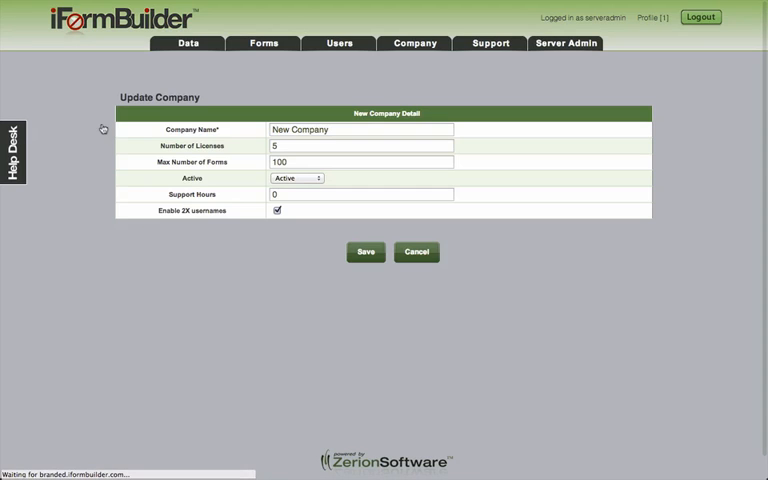
- Change New Company's number of licenses to 100, keeping status Active
left_click(360, 145)
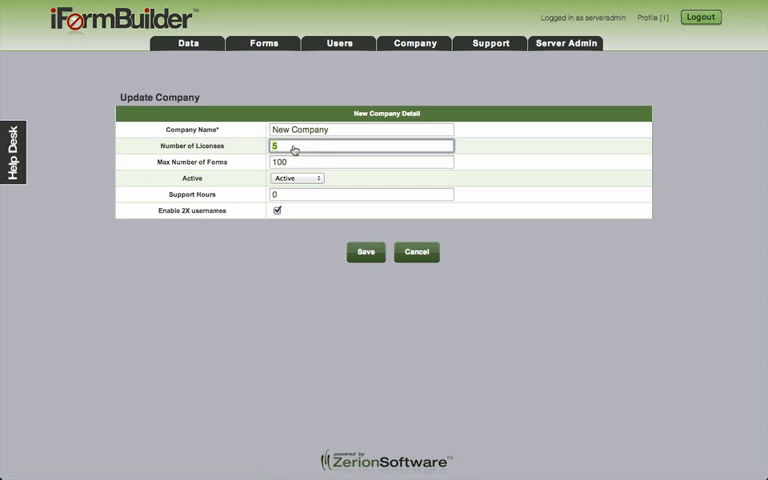
type("10")
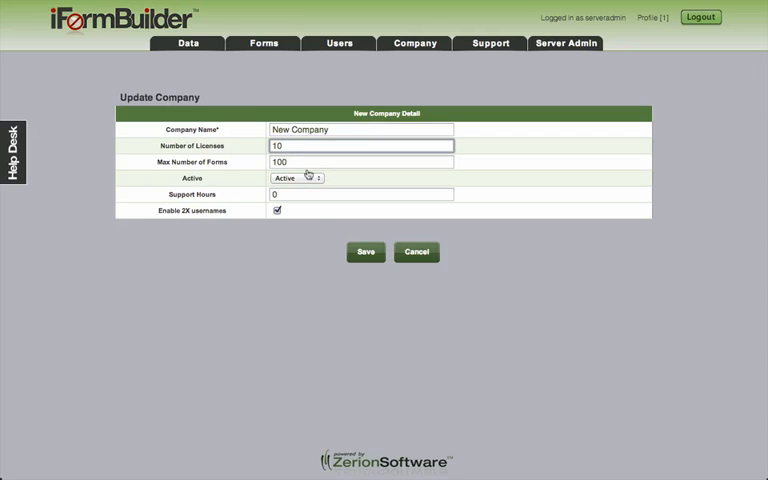
left_click(296, 178)
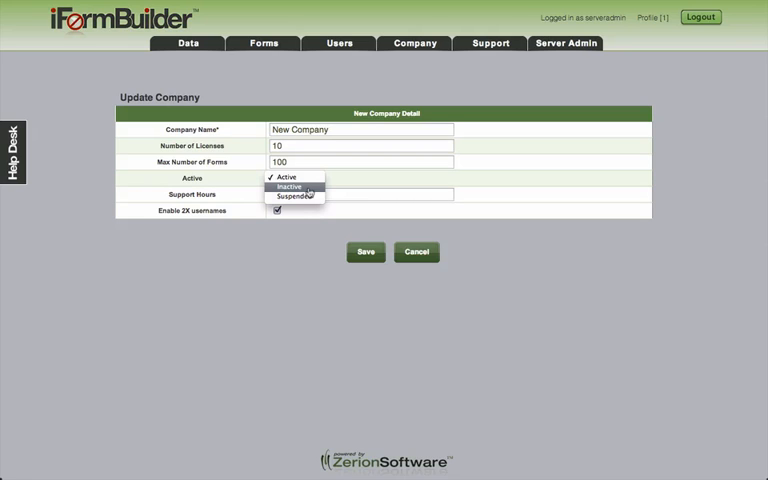
mouse_move(295, 196)
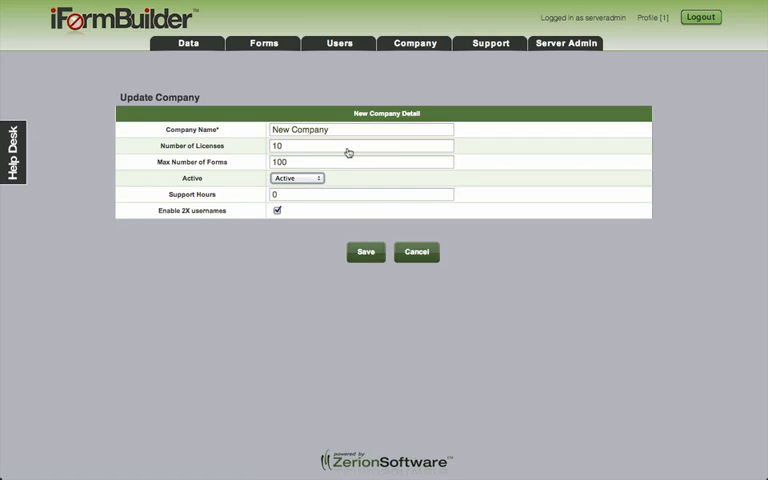
left_click(365, 252)
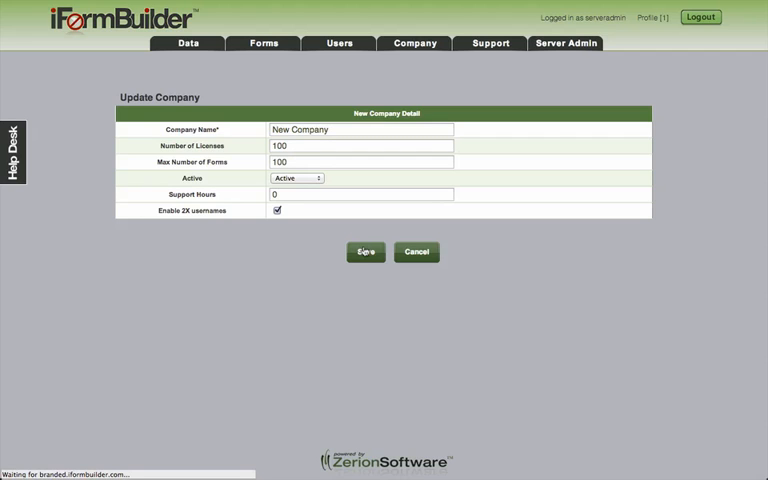
- After the license-limit error, lower licenses to 10 and save New Company
left_click(365, 251)
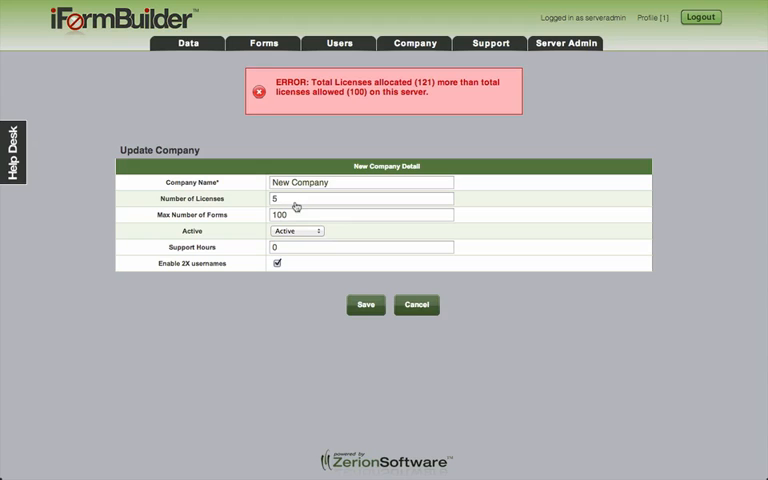
type("10")
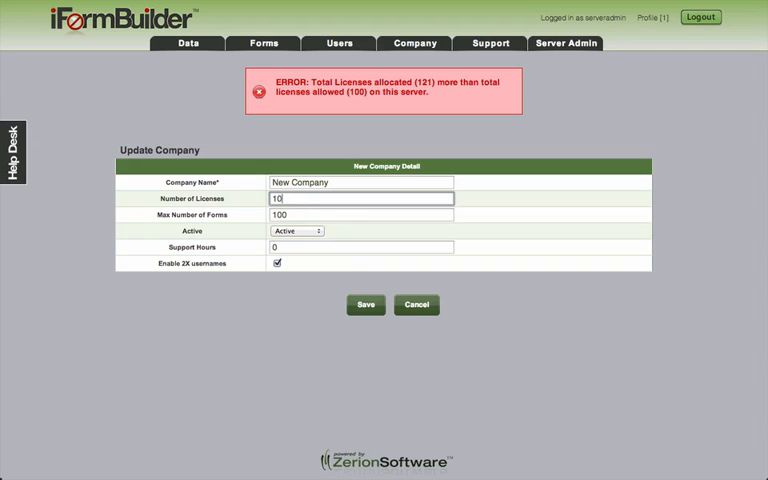
left_click(365, 305)
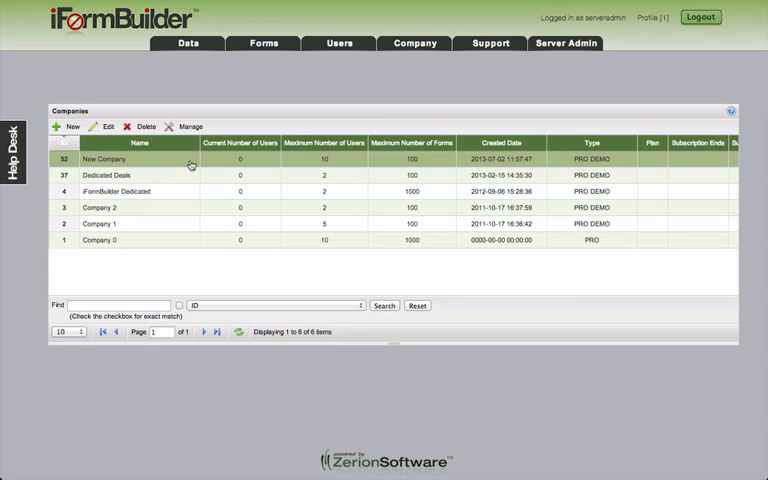
- Manage New Company and open Users > Add/Edit Users, showing no users
left_click(189, 126)
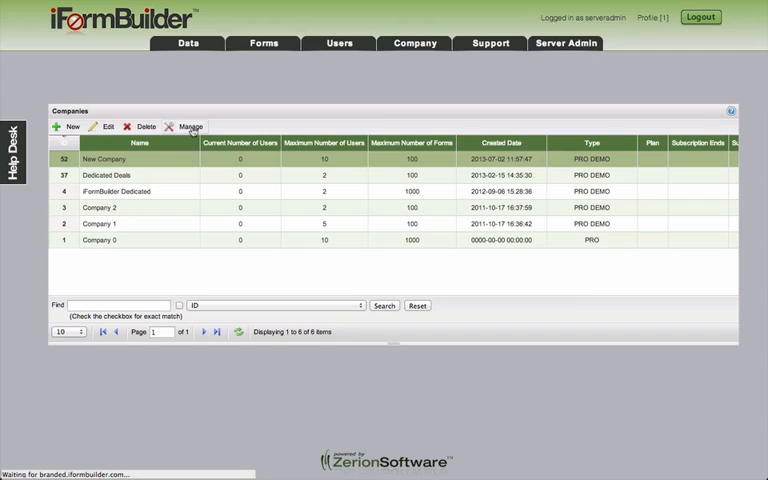
left_click(189, 126)
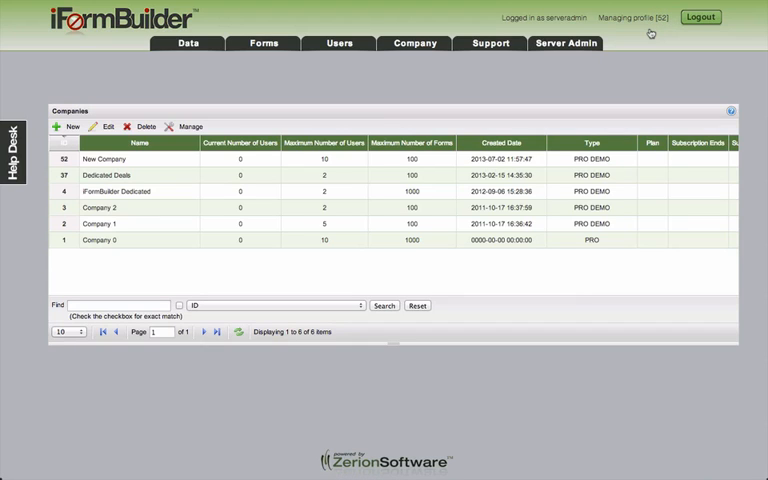
left_click(338, 43)
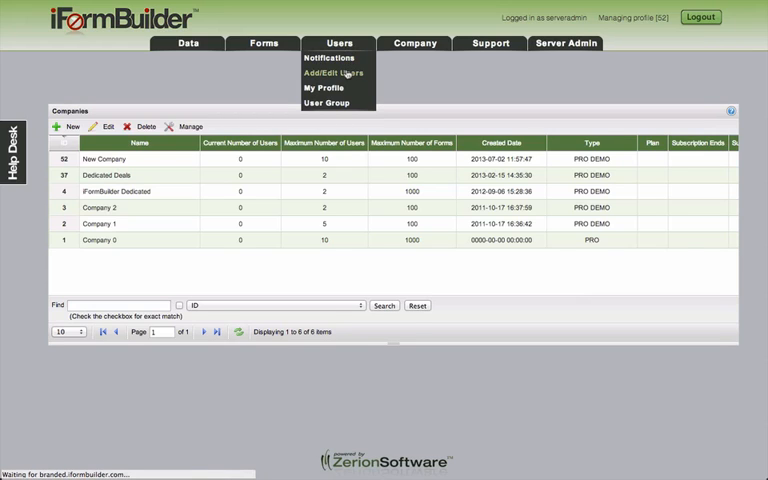
left_click(320, 72)
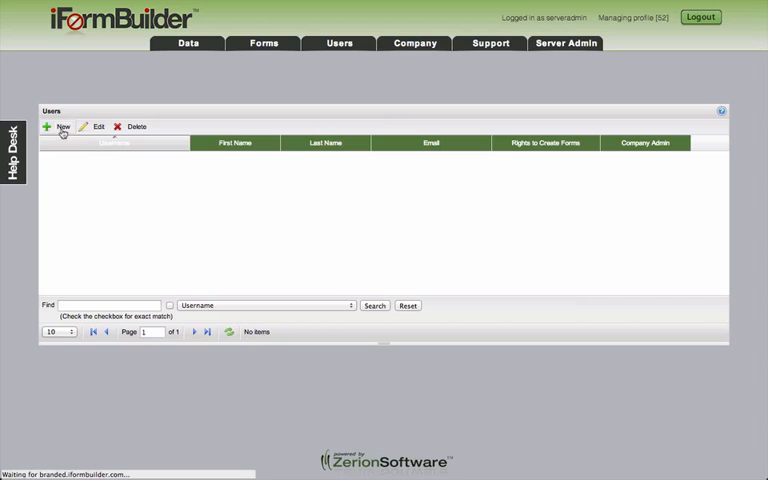
- Create user user52 (Tony) with name, tony@ email and initial password
left_click(58, 125)
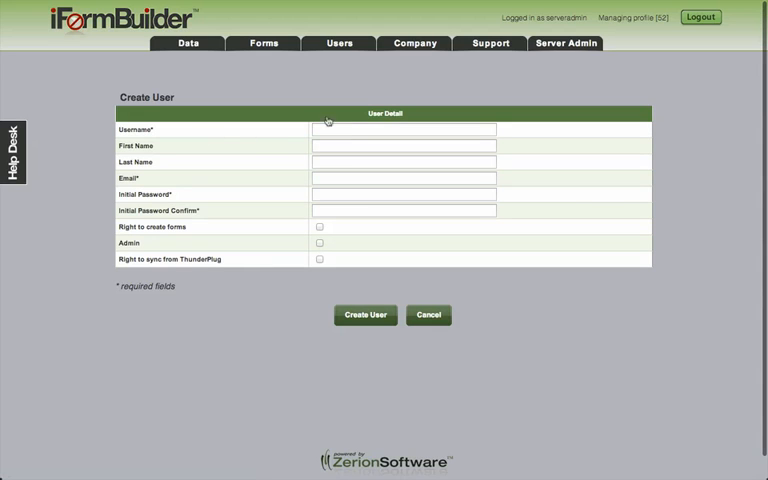
type("user52")
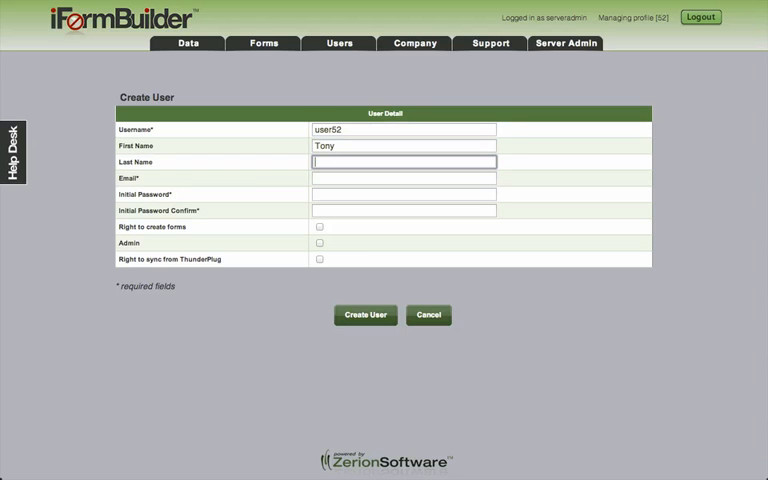
type("ton")
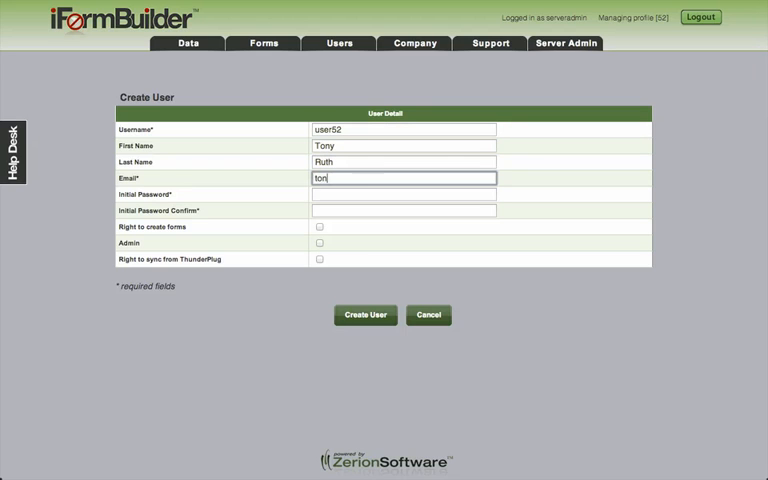
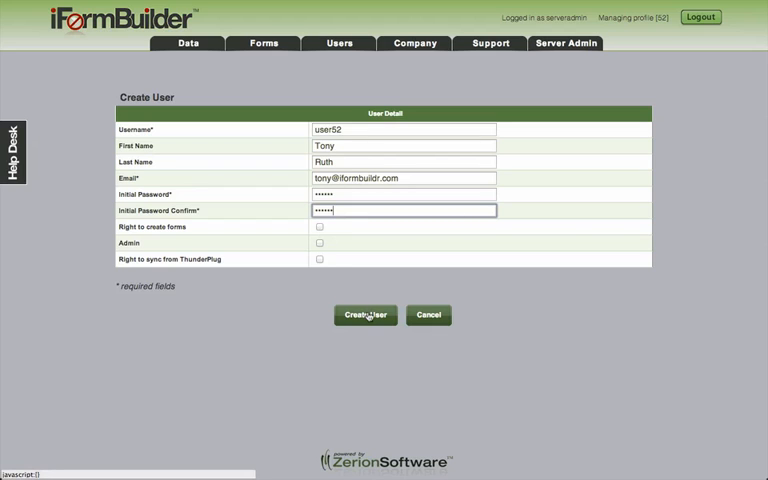
left_click(365, 314)
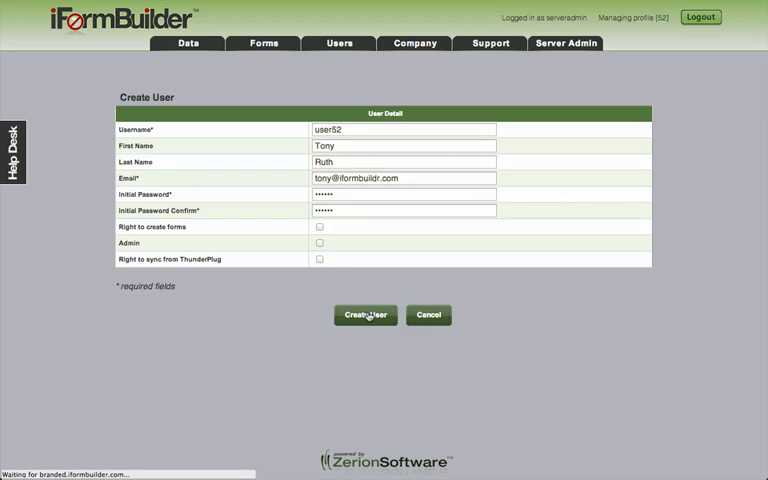
left_click(364, 315)
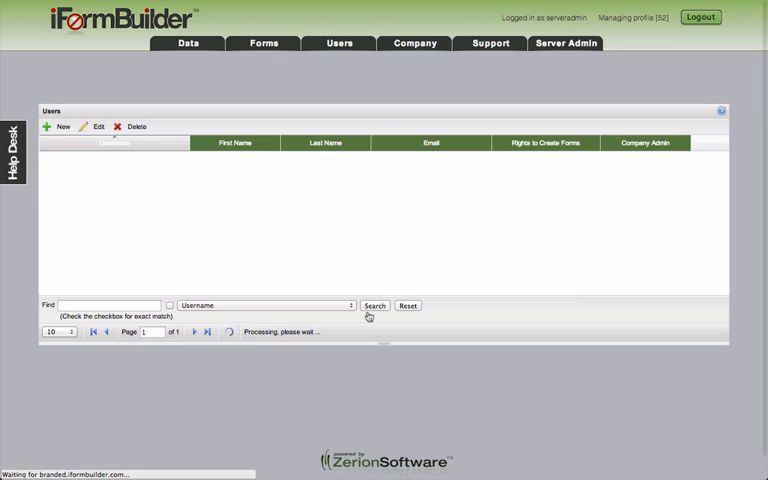
- Refresh the Users list to show user52, then open the company settings page
left_click(374, 305)
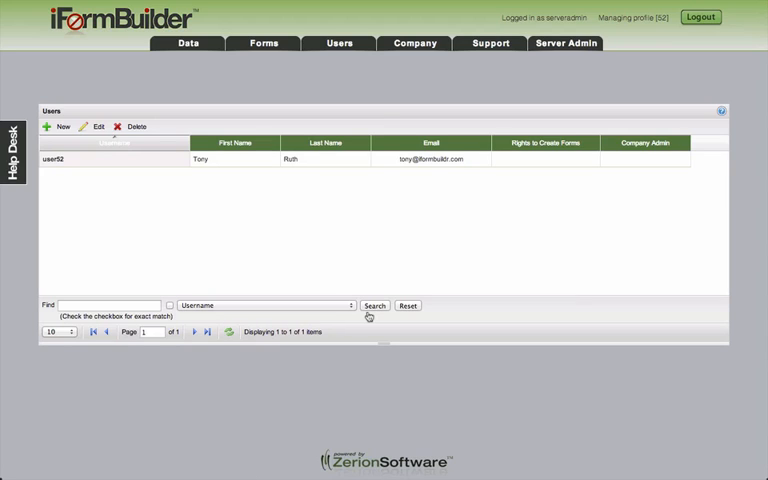
mouse_move(378, 188)
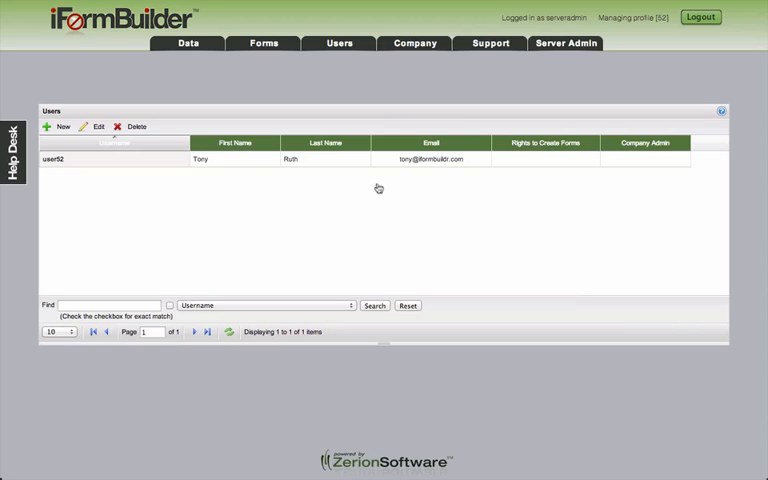
mouse_move(418, 80)
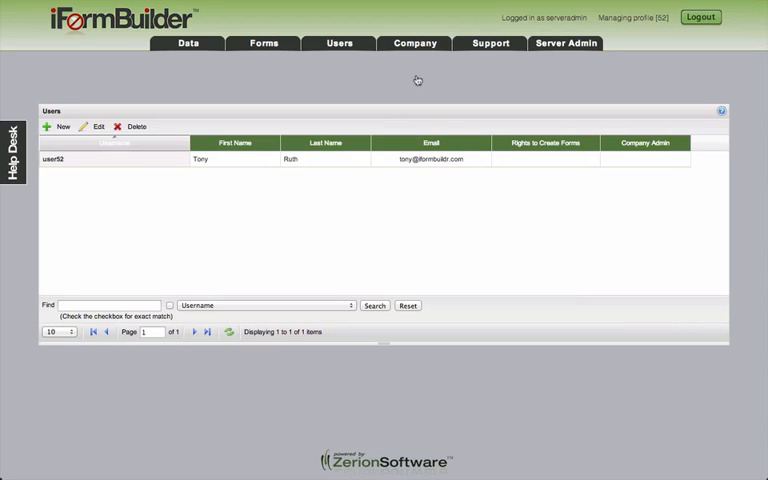
left_click(413, 43)
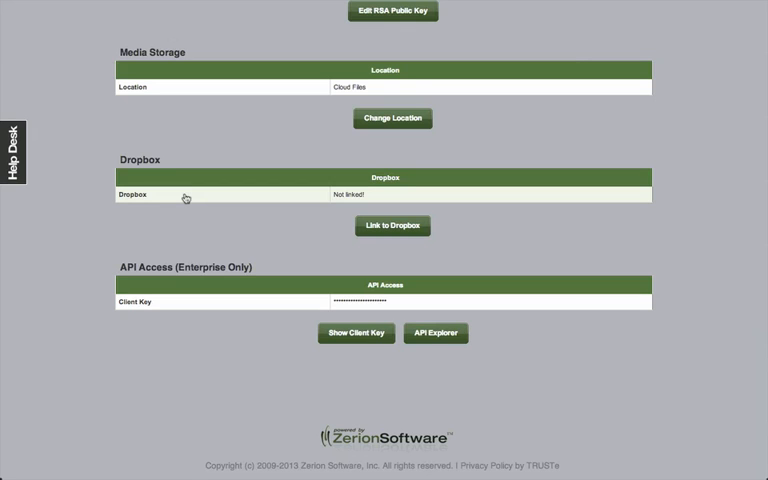
mouse_move(341, 270)
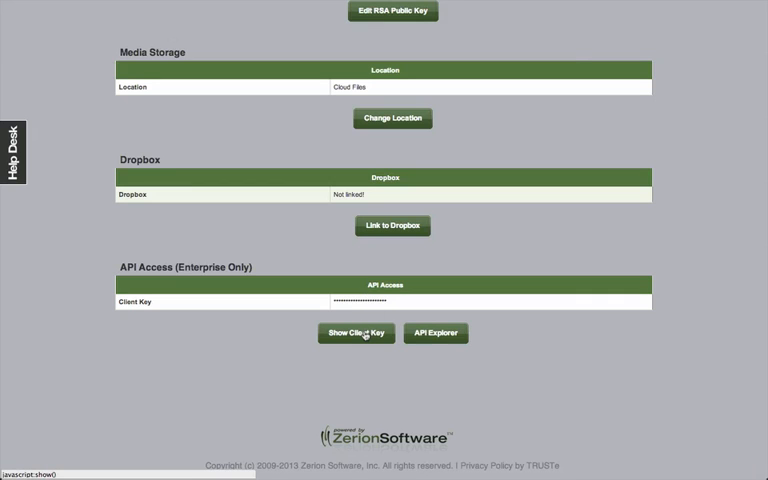
- Reveal and select New Company's client key, then go to the API Explorer
left_click(356, 333)
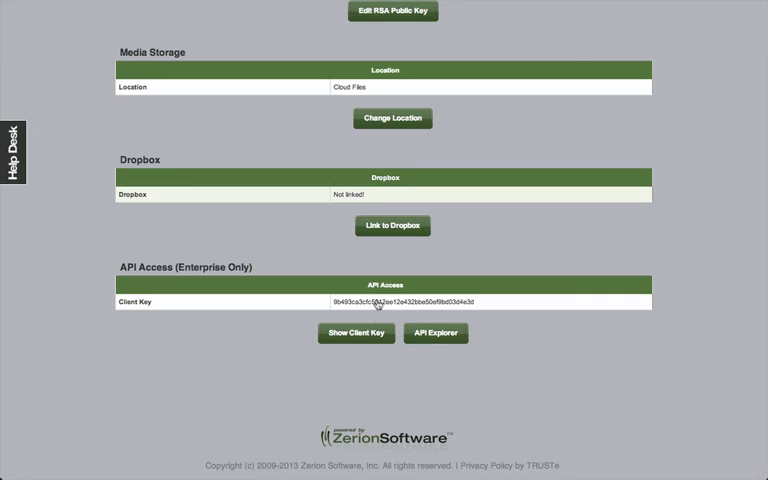
double_click(405, 301)
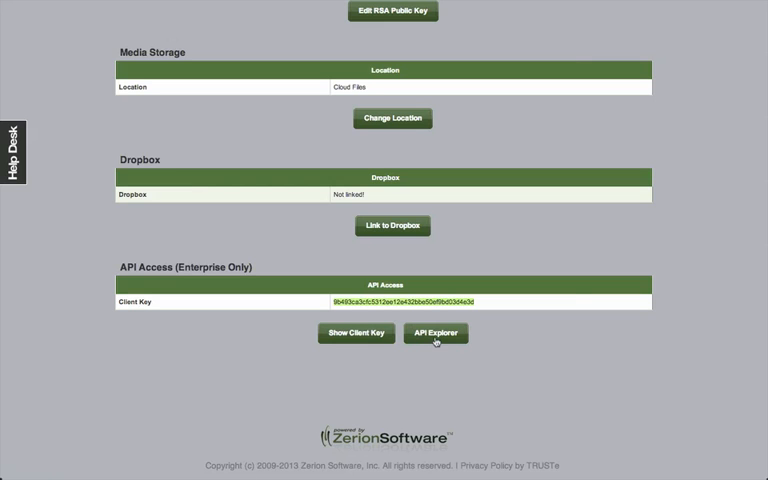
left_click(434, 333)
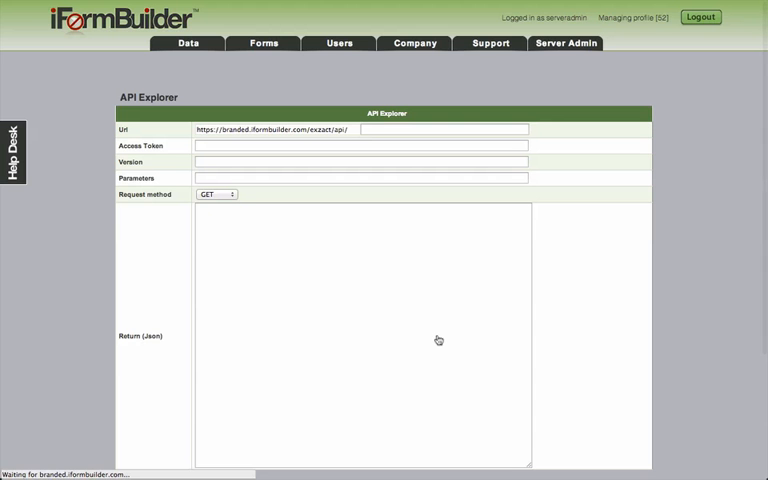
scroll("down", 3)
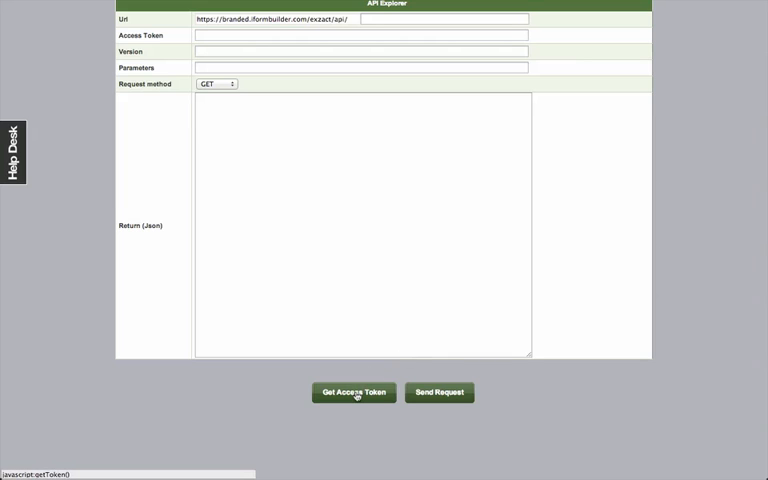
left_click(354, 392)
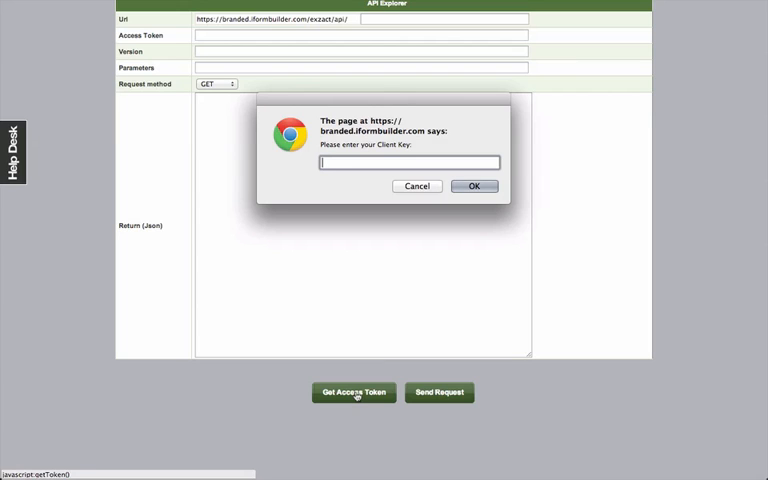
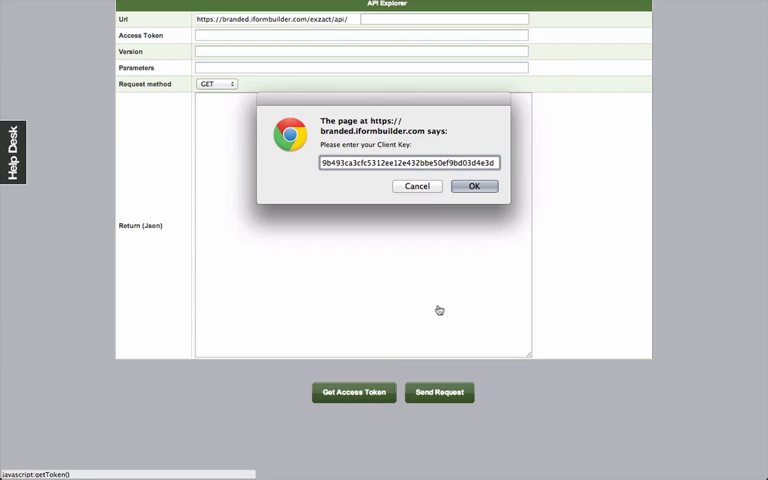
left_click(474, 186)
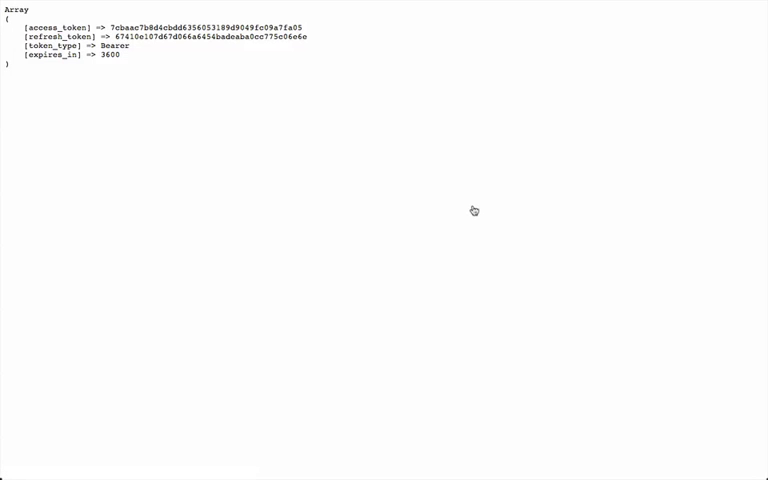
mouse_move(352, 167)
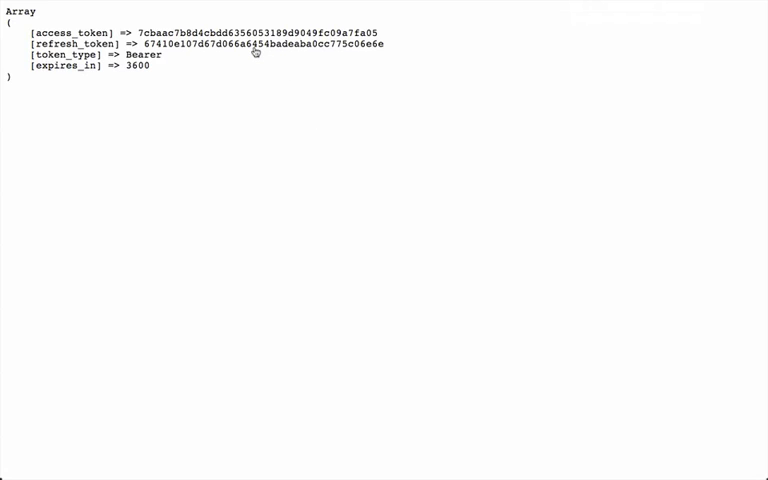
mouse_move(257, 32)
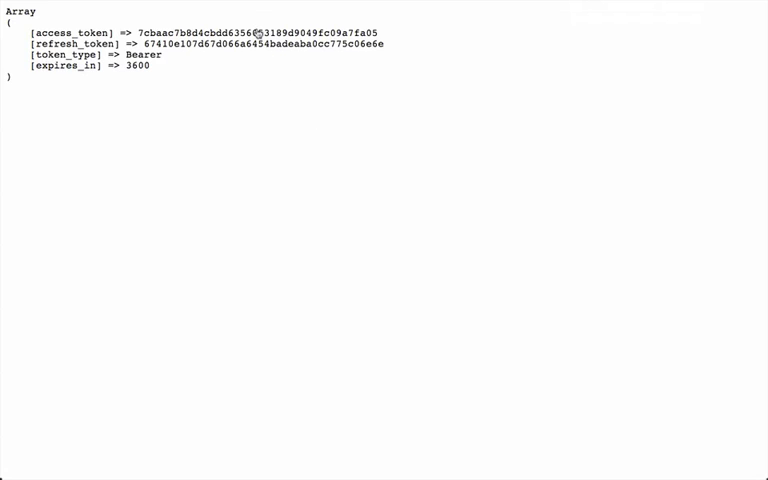